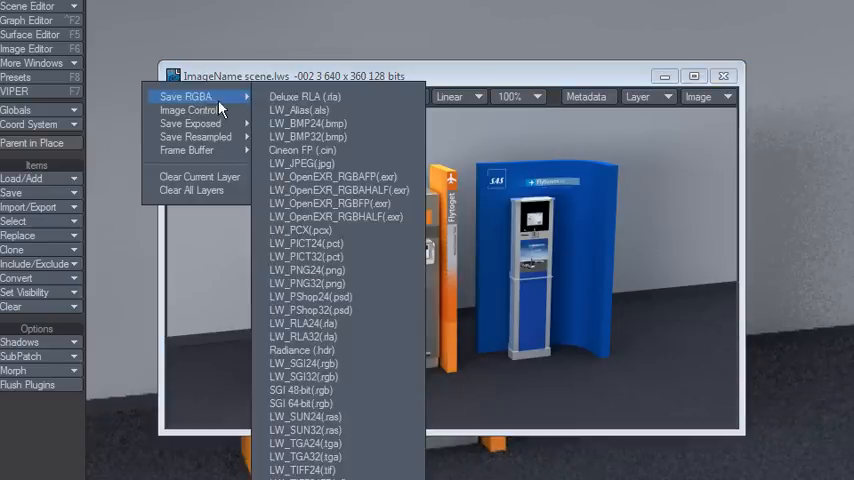
mouse_move(330, 324)
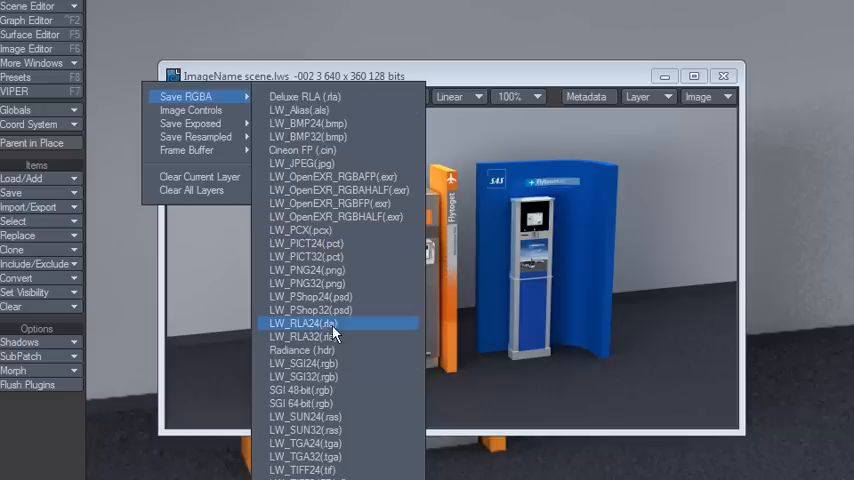
mouse_move(336, 136)
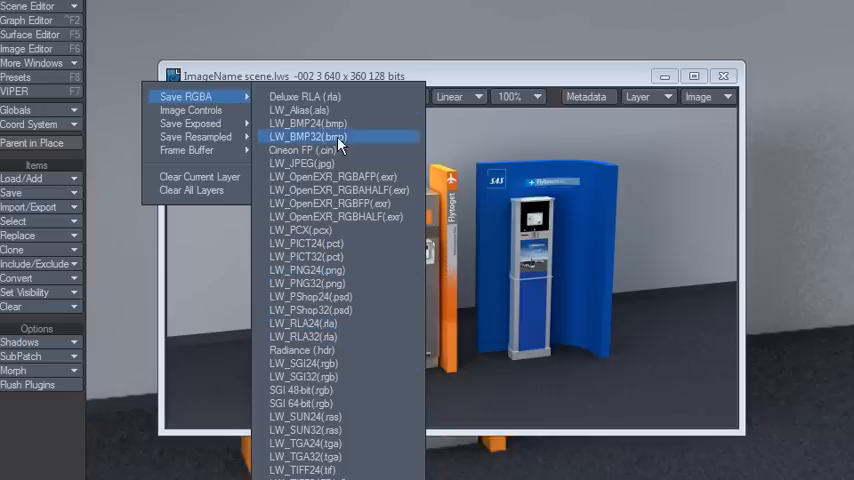
mouse_move(348, 252)
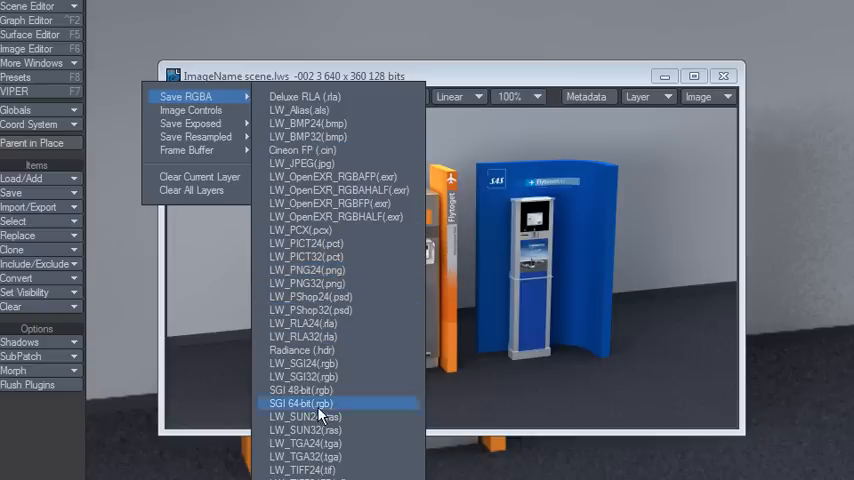
mouse_move(336, 310)
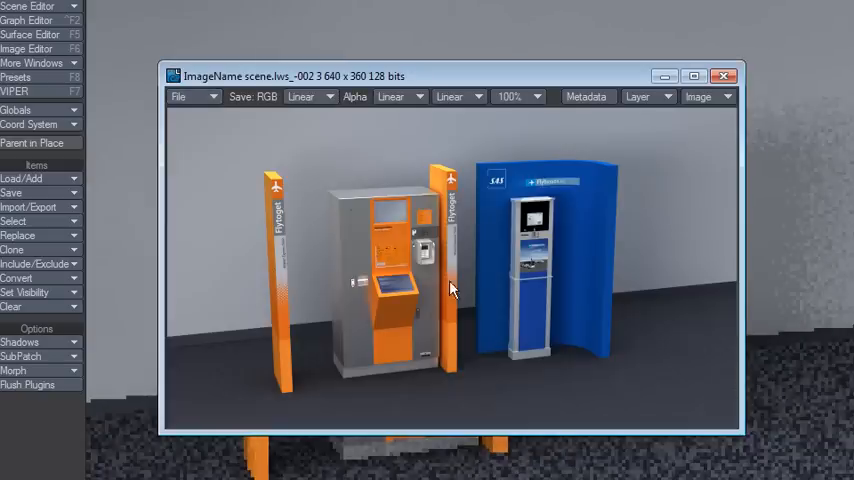
Add Auto Render Saver as a master plugin with Path the Flybussen folder and Pattern Render_%04d.png.
left_click(724, 76)
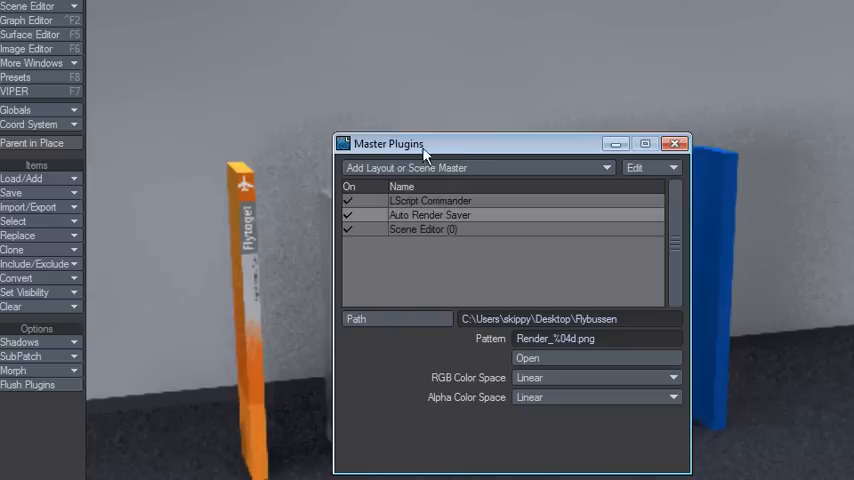
triple_click(570, 320)
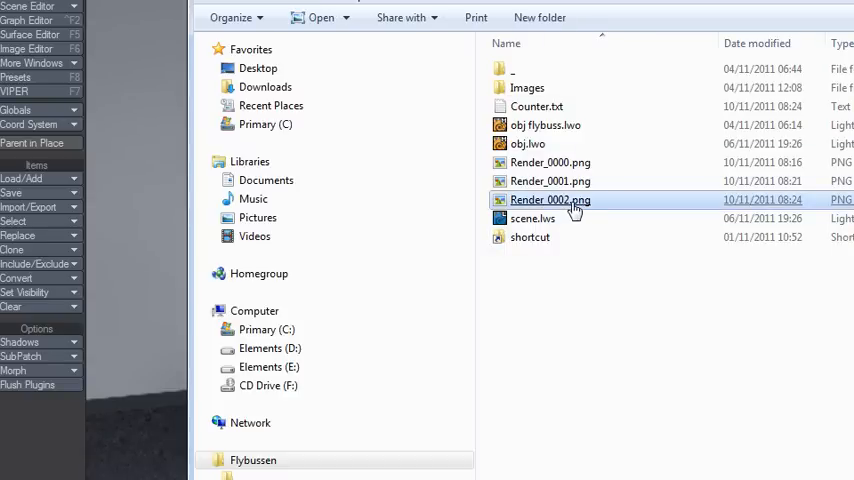
mouse_move(556, 212)
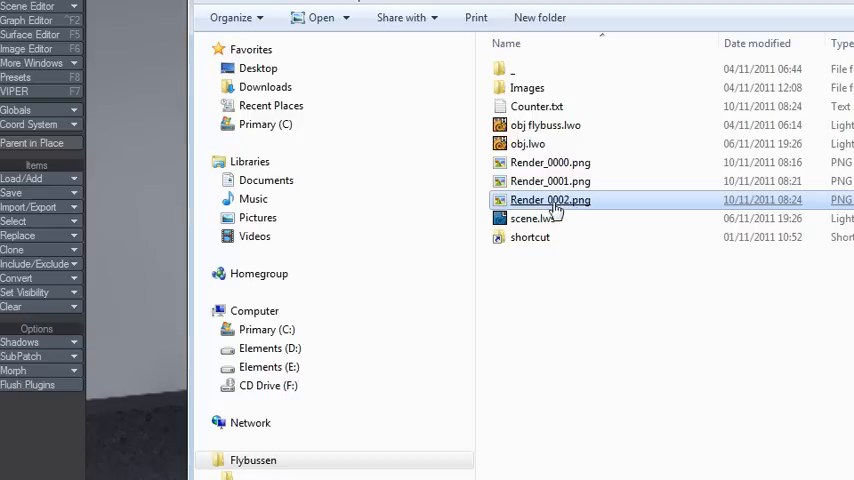